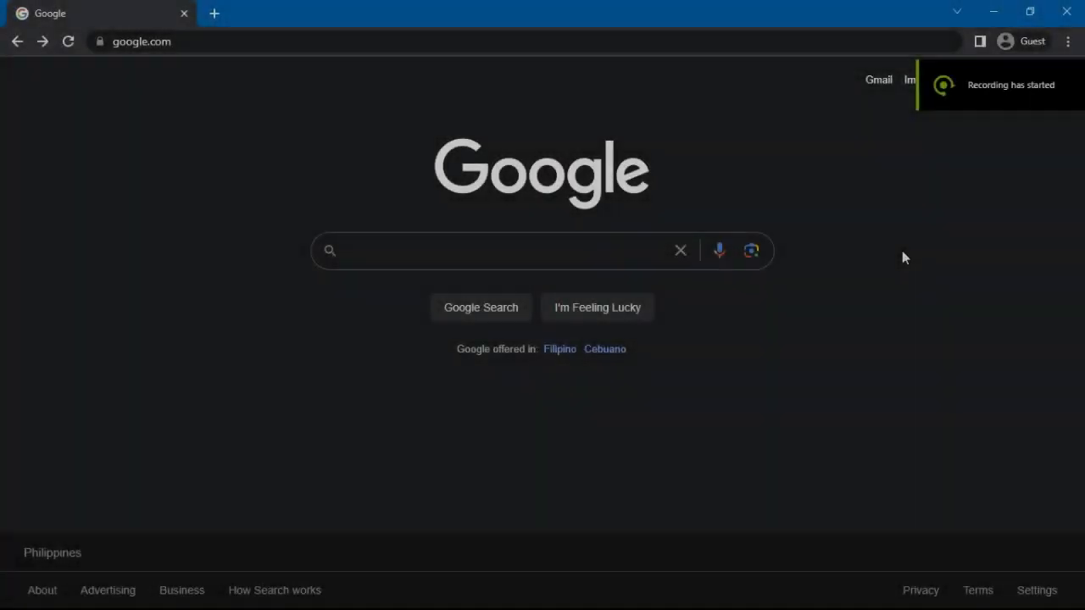
# Google 'Ulsan National Institute of Science and Technology' and open the unist.ac.kr result.
pyautogui.write('Ulsan National Insti')
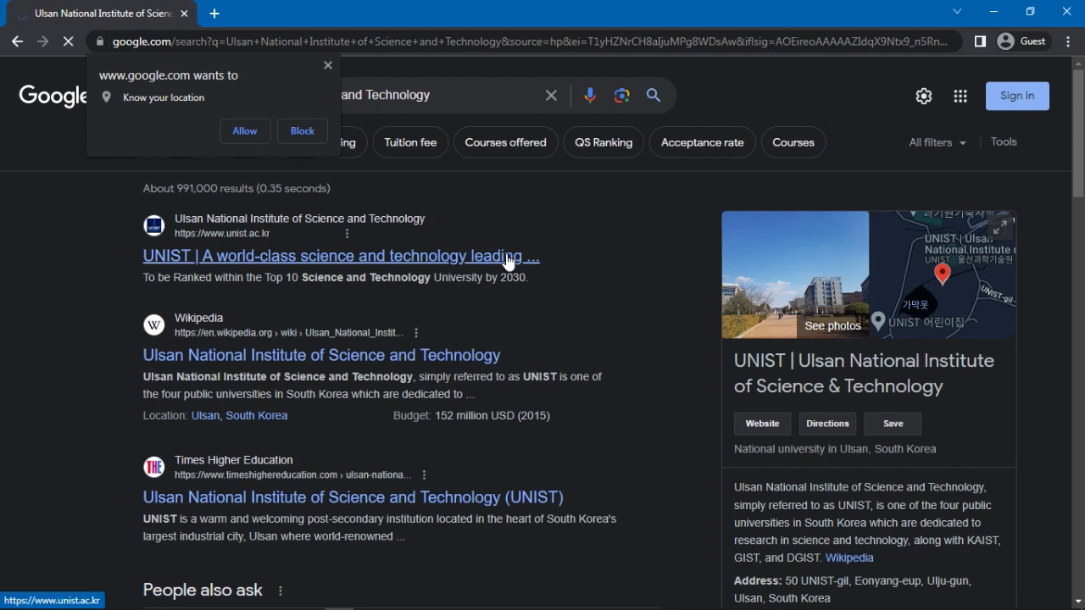
pyautogui.click(335, 256)
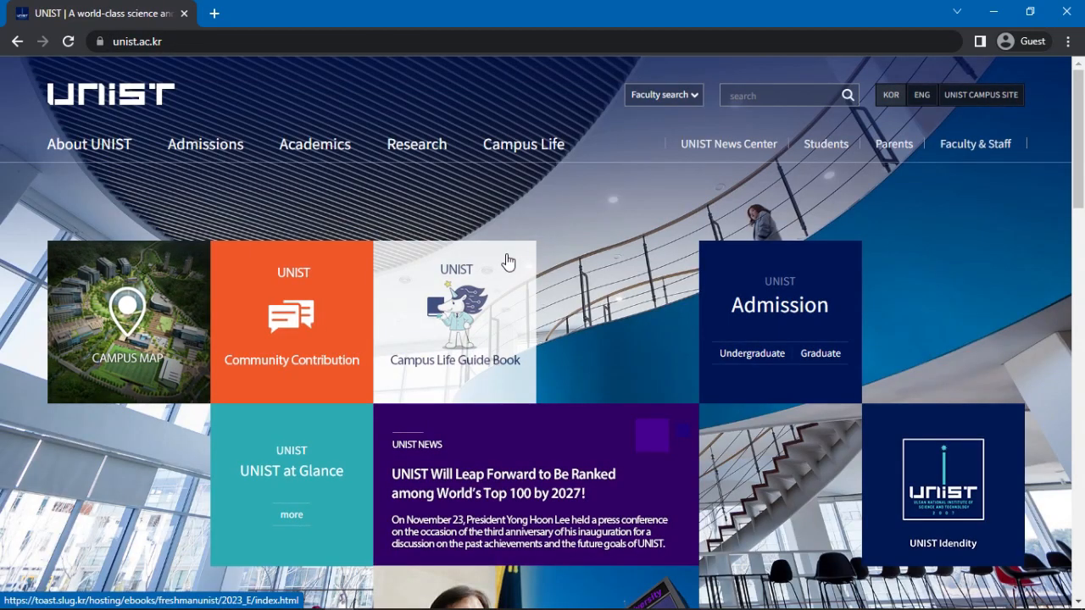
# Go from UNIST Admissions through undergraduate academics to the 2023 Fall admission guidelines PDF.
pyautogui.click(205, 143)
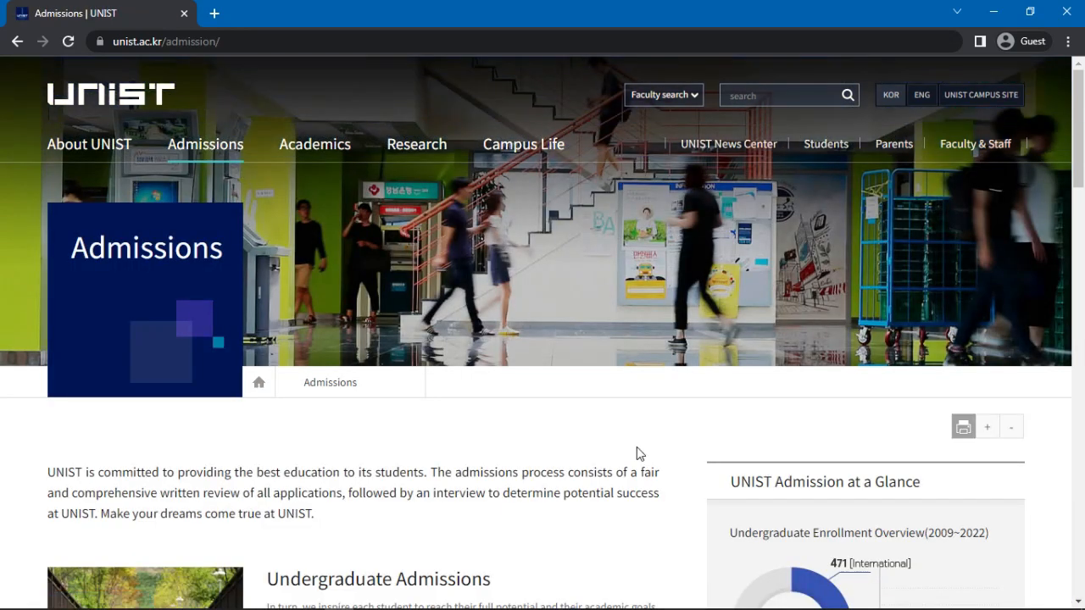
pyautogui.scroll(-3)
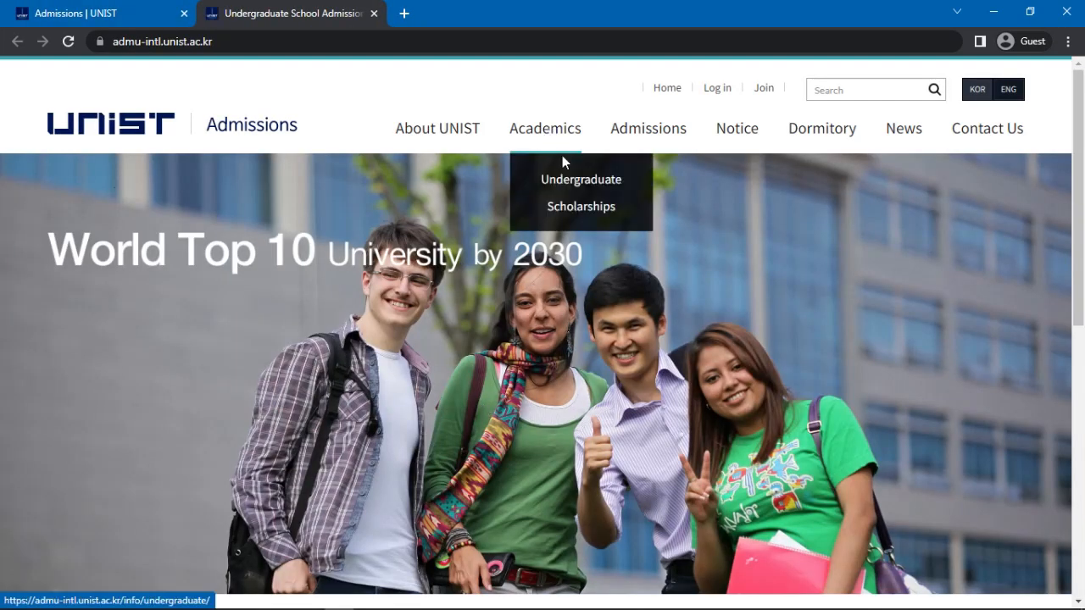
pyautogui.moveTo(581, 178)
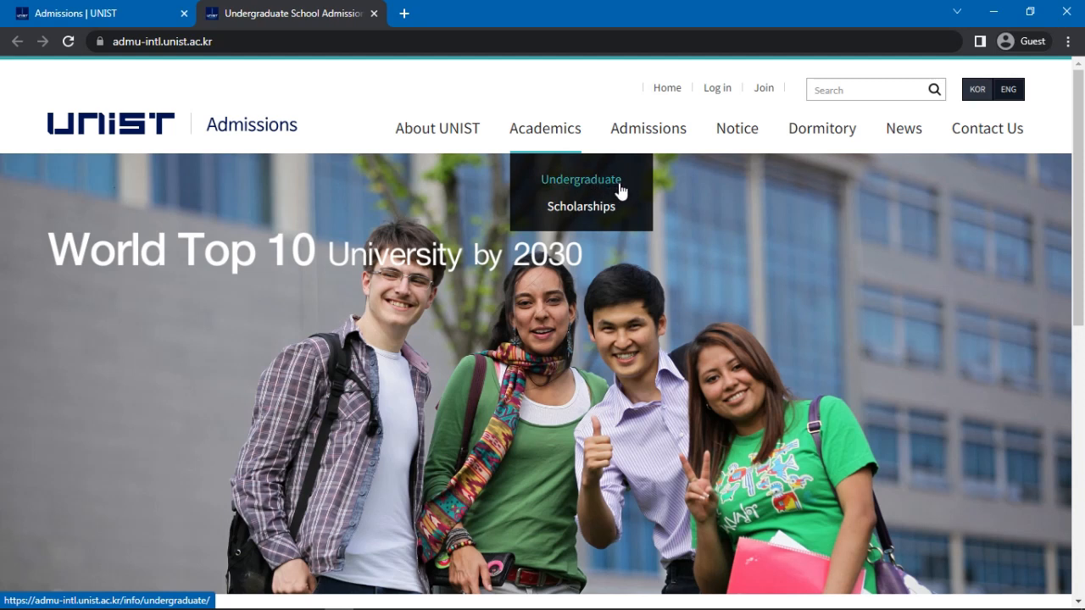
pyautogui.click(580, 179)
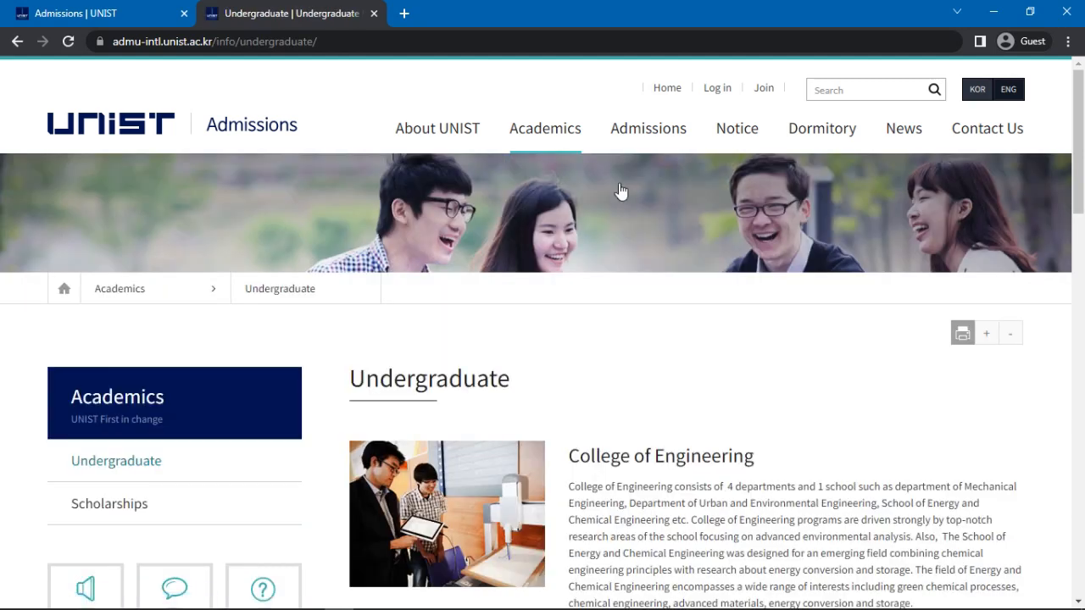
pyautogui.moveTo(648, 128)
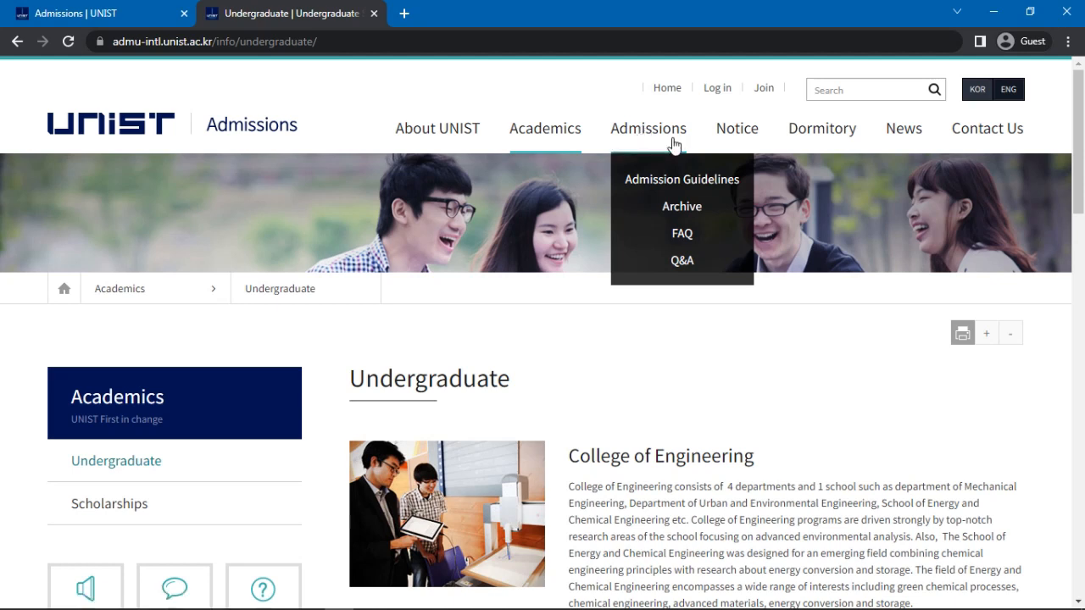
pyautogui.click(681, 178)
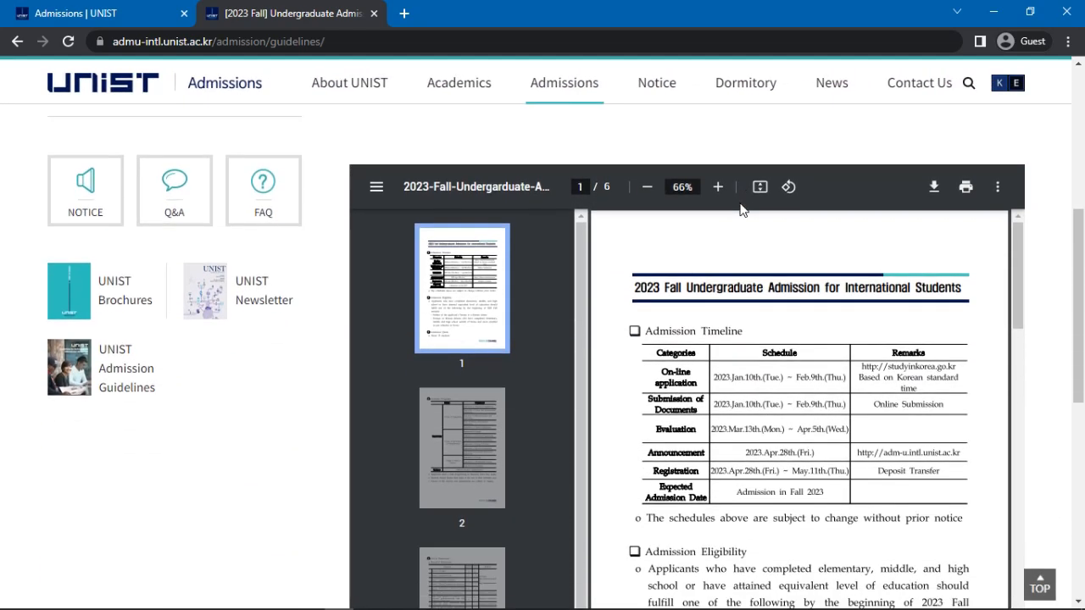
# Scroll past the admission timeline and eligibility paragraph to page 2's Academic Programs table.
pyautogui.scroll(-3)
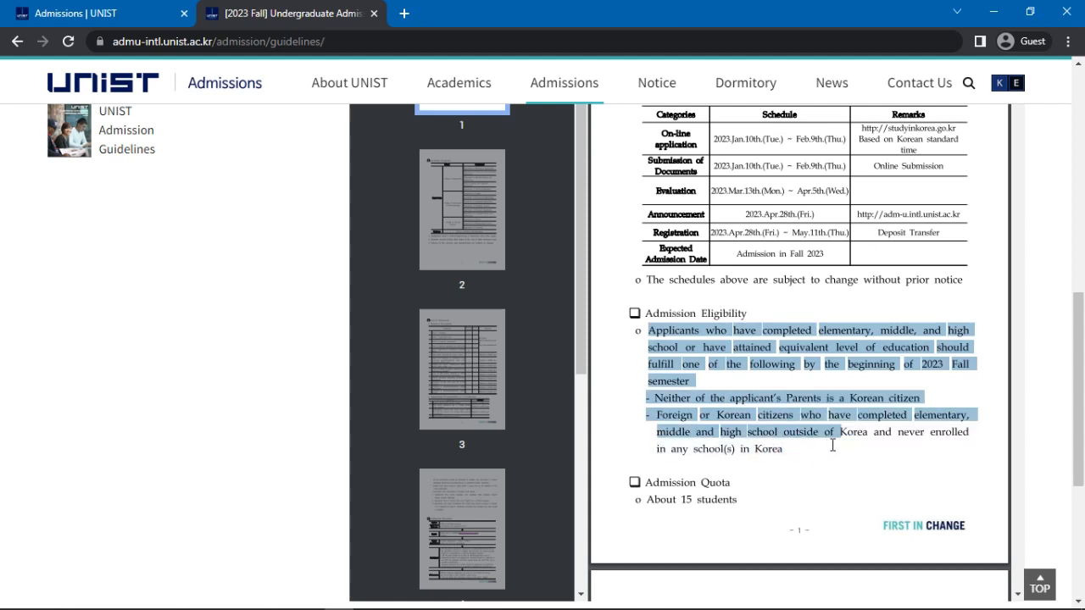
pyautogui.moveTo(828, 449)
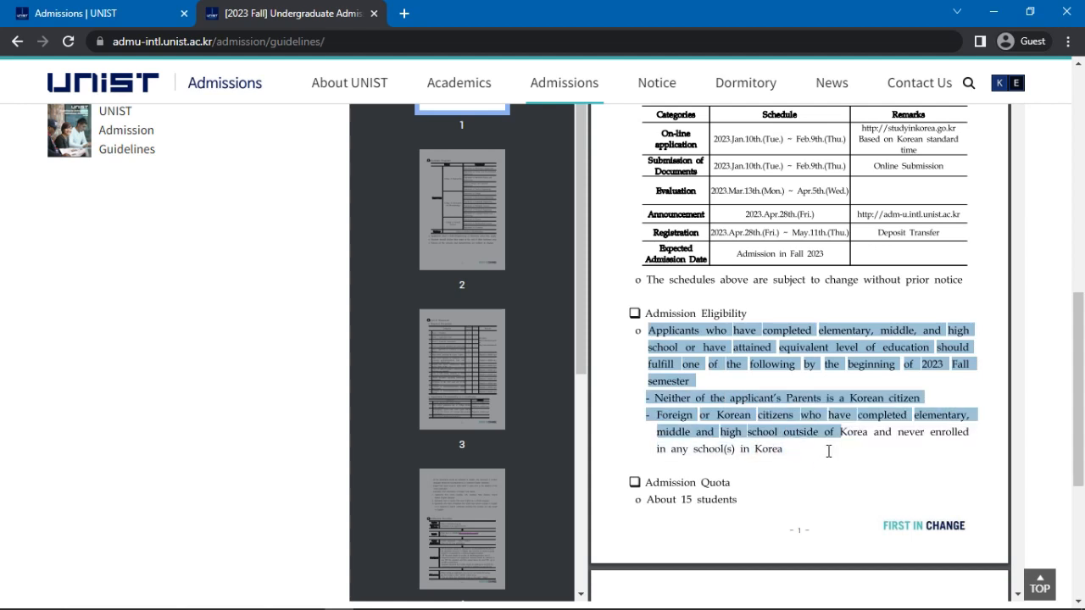
pyautogui.click(828, 450)
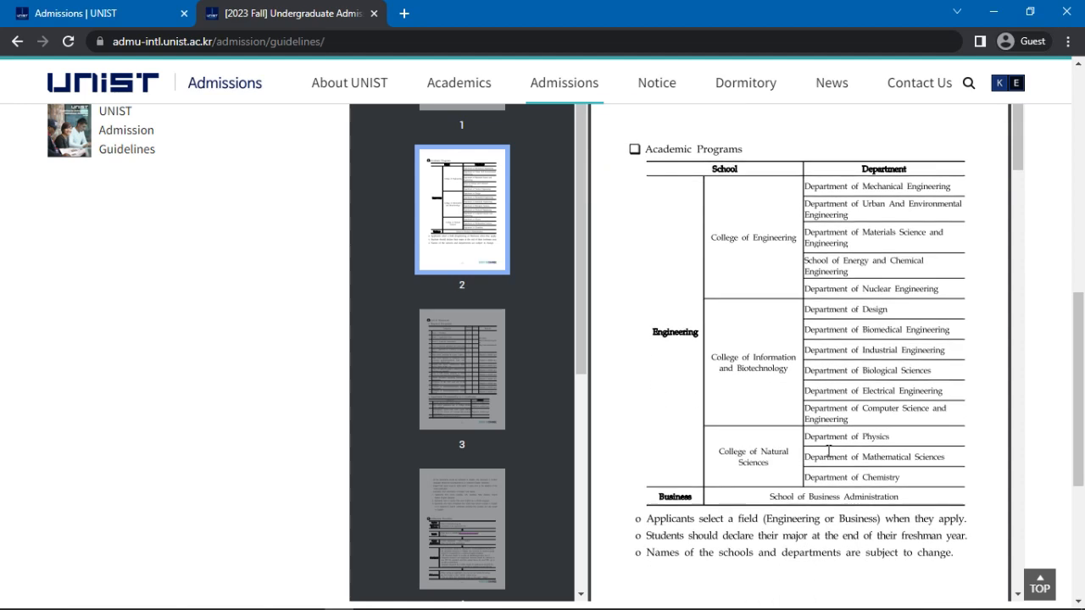
# Select the Academic Programs heading and scroll to page 3's List of Documents.
pyautogui.doubleClick(686, 150)
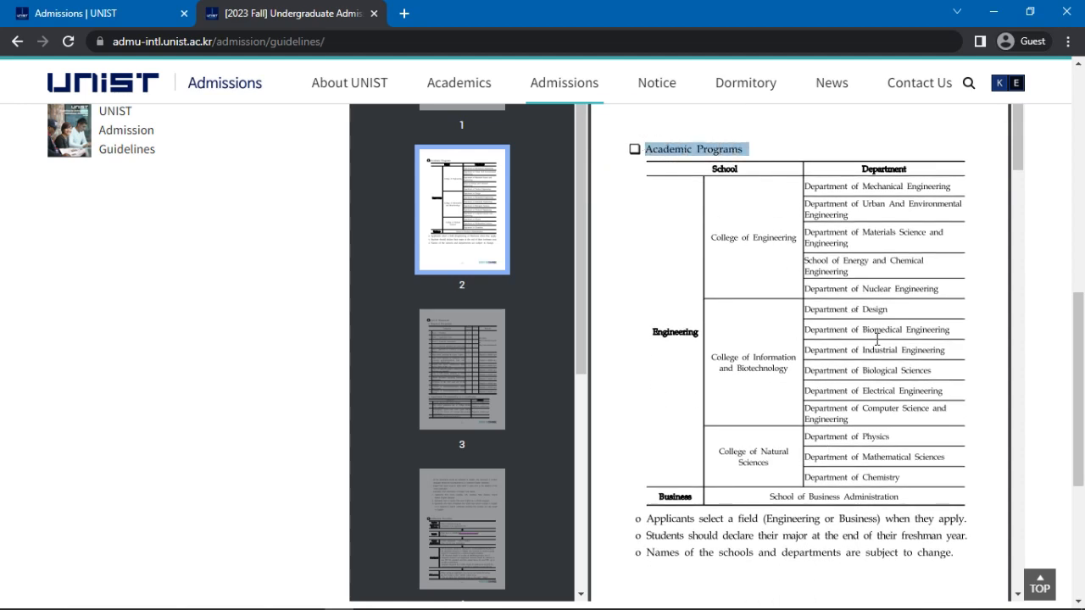
pyautogui.scroll(-3)
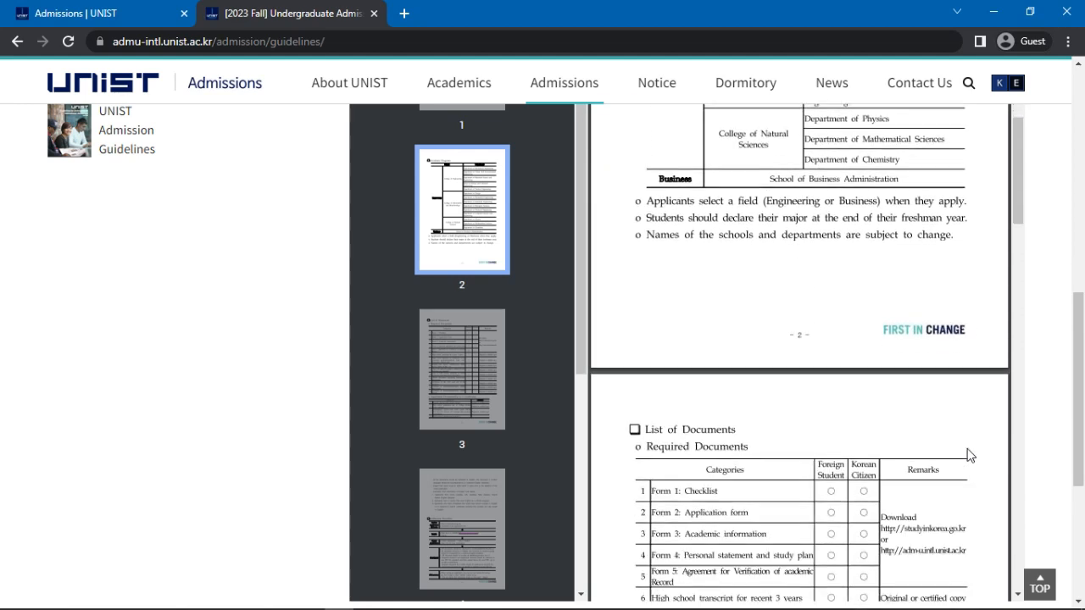
pyautogui.scroll(-3)
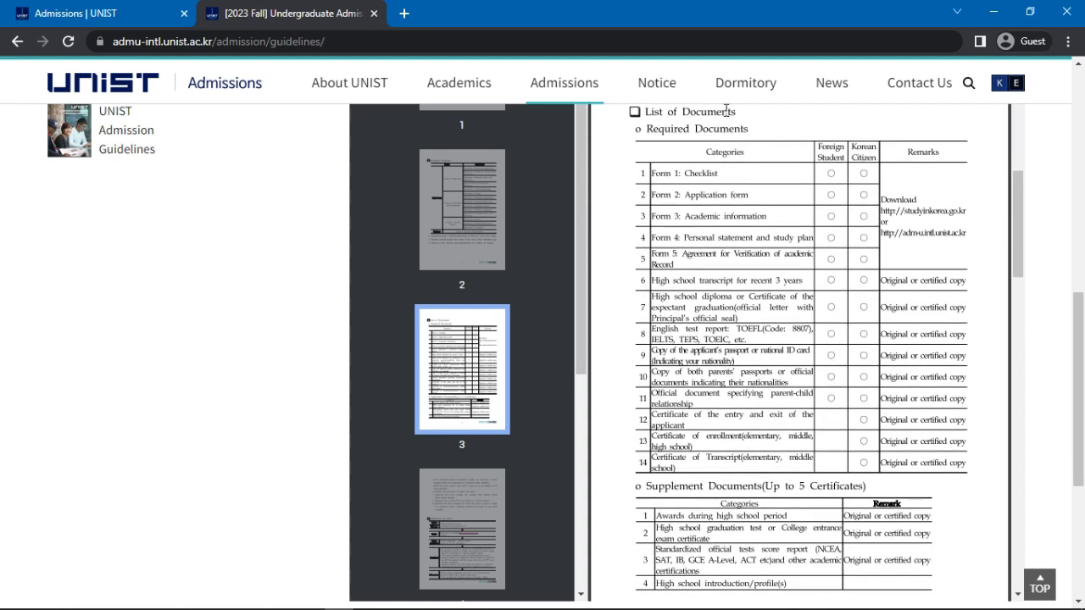
pyautogui.doubleClick(693, 111)
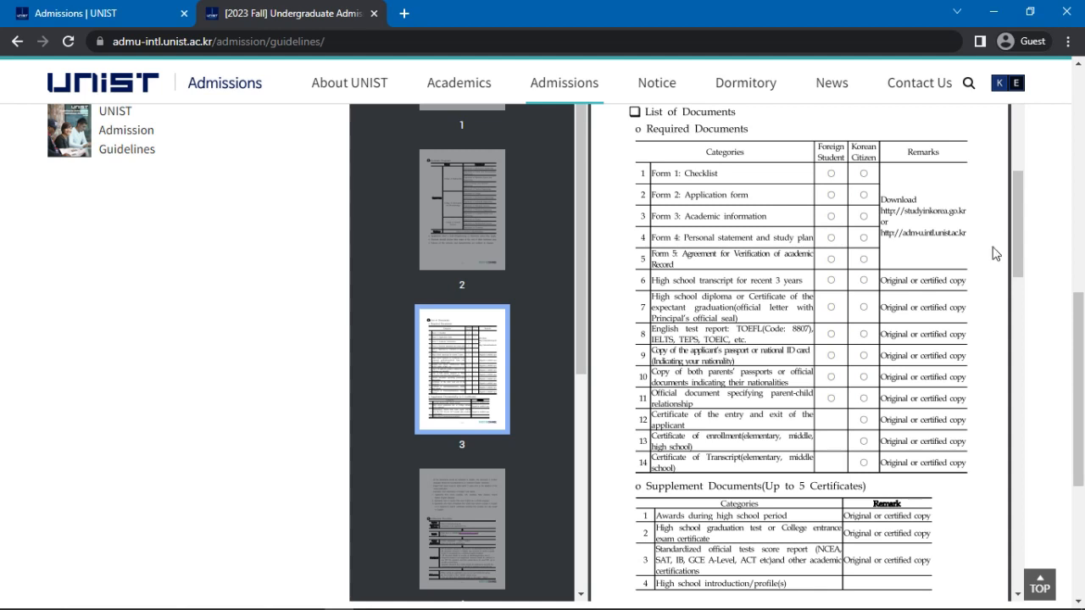
pyautogui.scroll(-3)
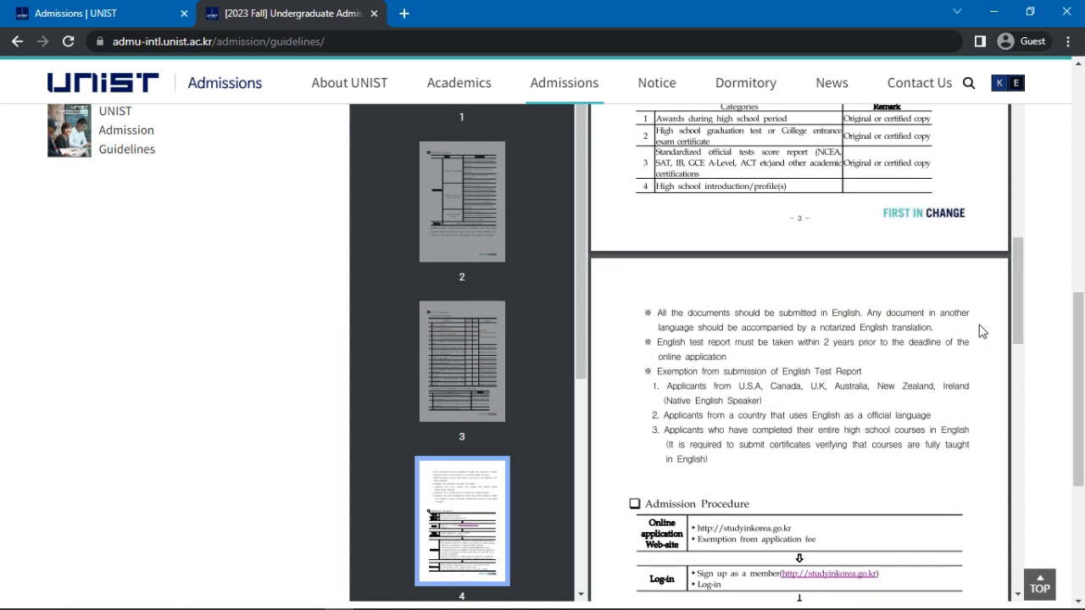
pyautogui.moveTo(976, 321)
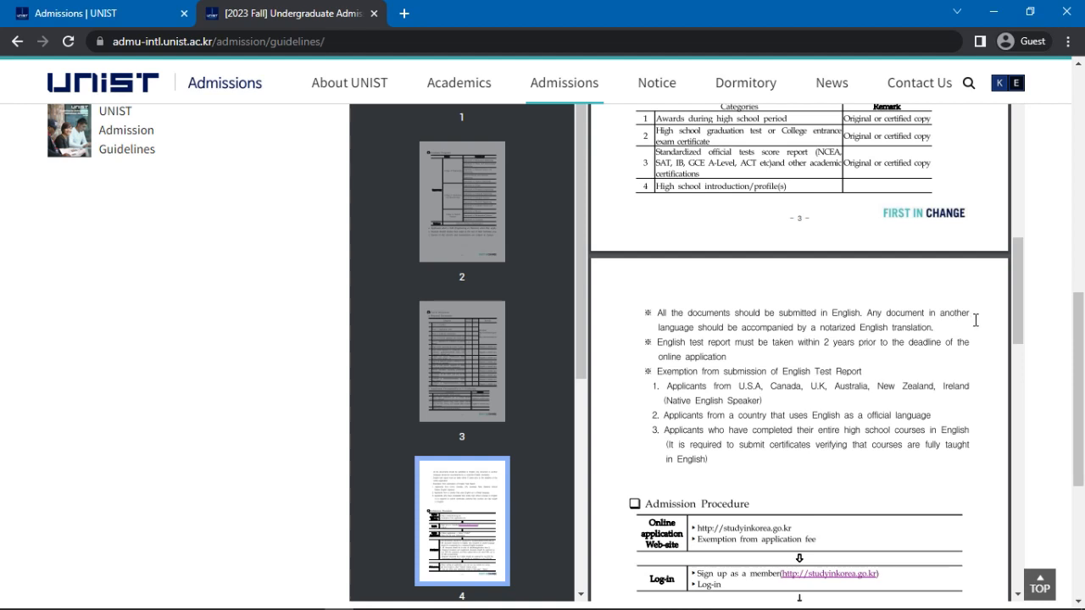
# Scroll through page 4's English test notes and Admission Procedure flowchart.
pyautogui.scroll(-3)
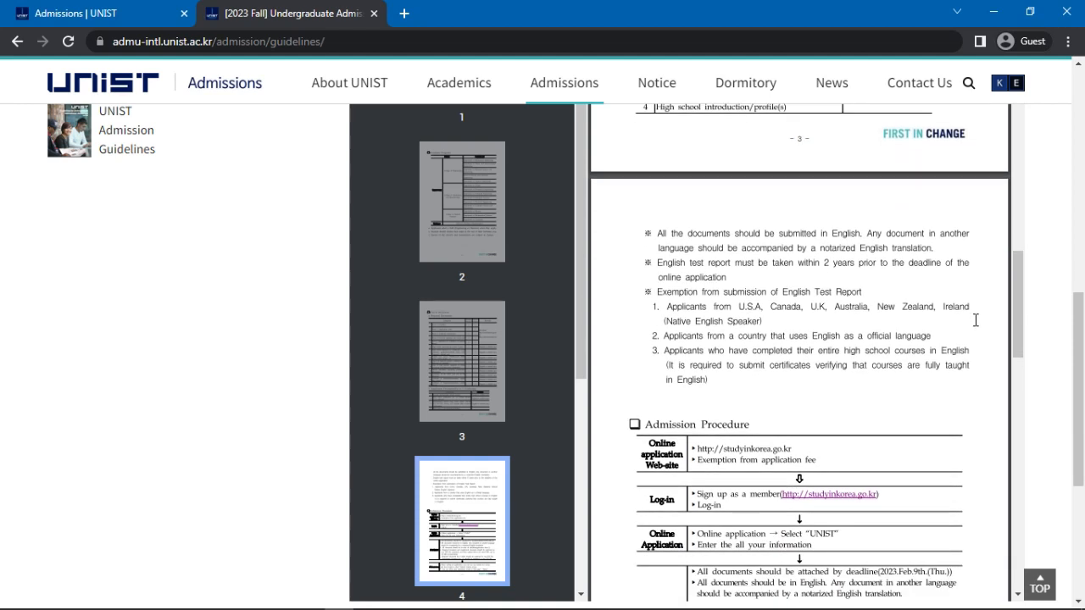
pyautogui.moveTo(981, 329)
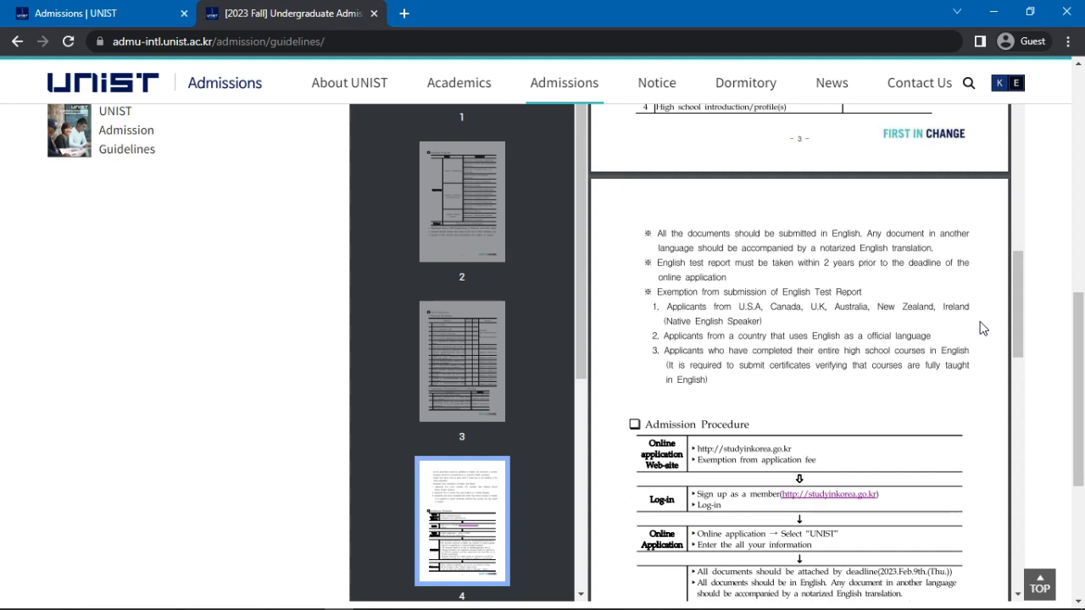
pyautogui.scroll(-3)
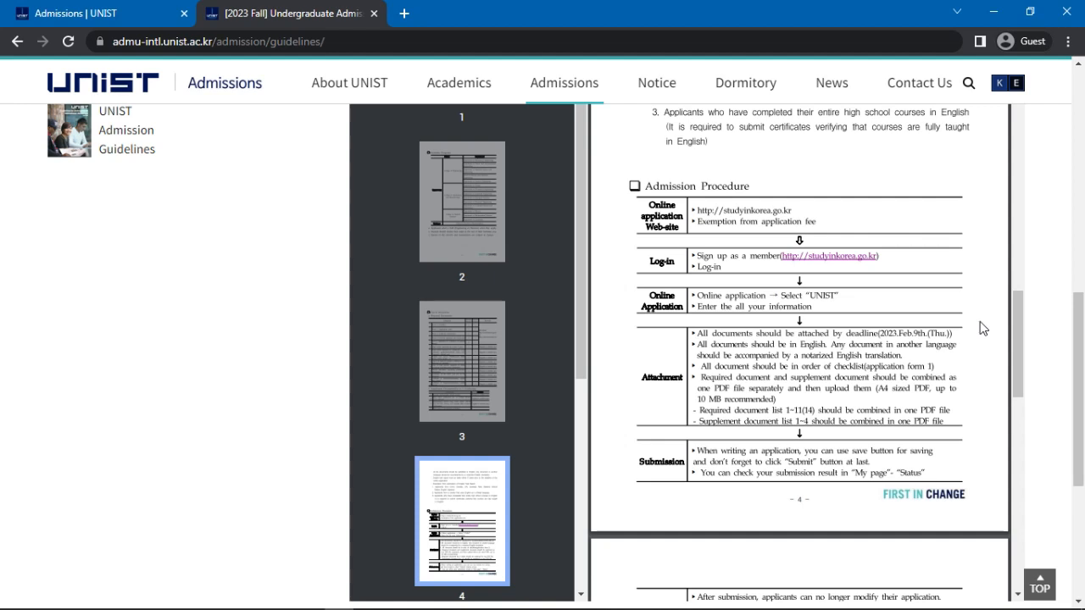
# Scroll down to page 6, then back up to page 5's Admission Criteria.
pyautogui.scroll(-3)
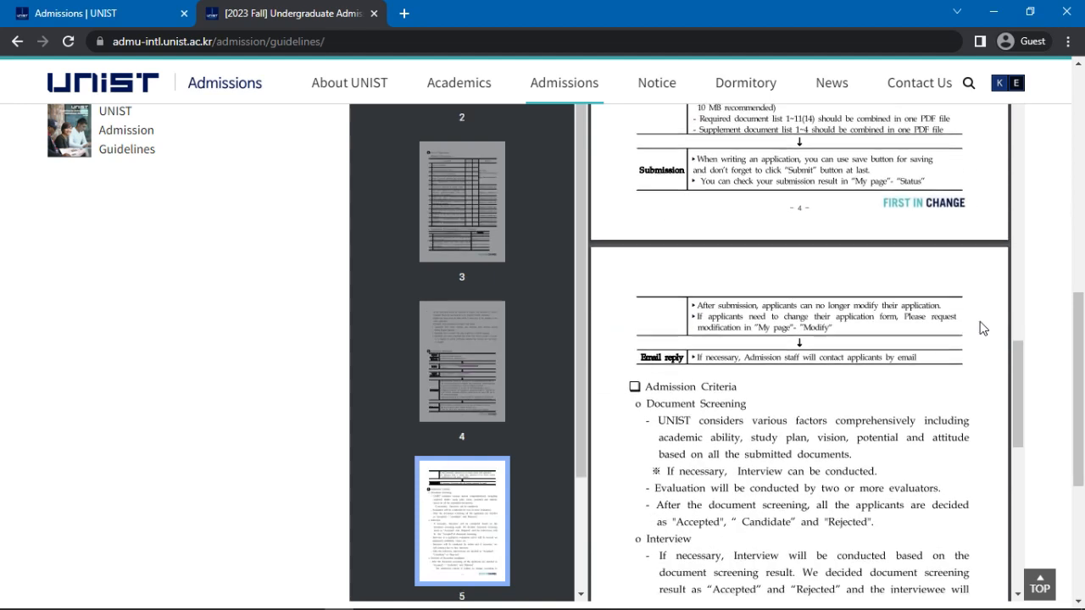
pyautogui.scroll(-3)
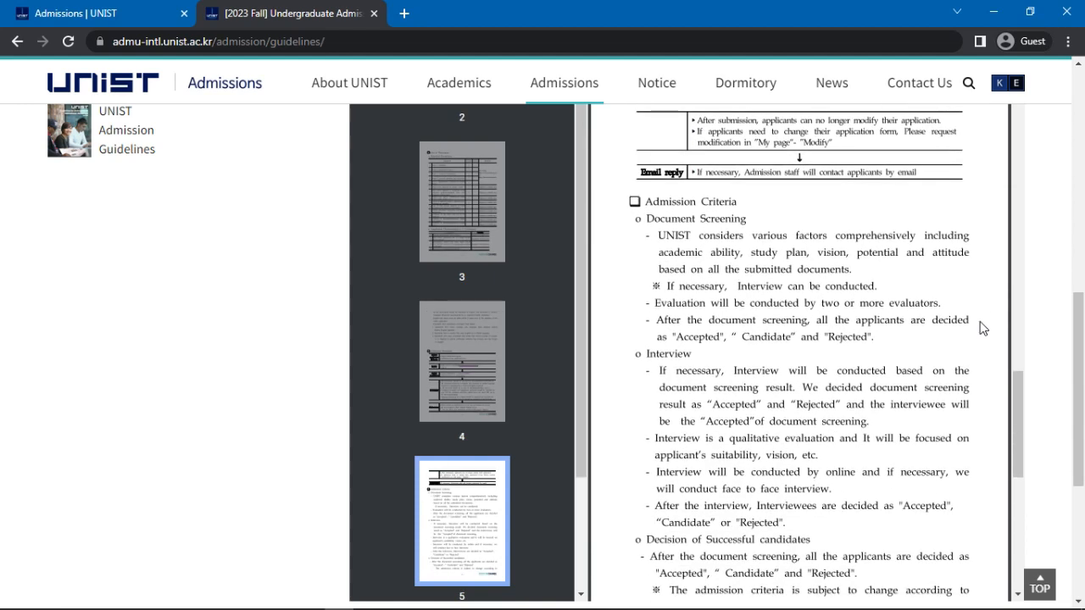
pyautogui.scroll(-3)
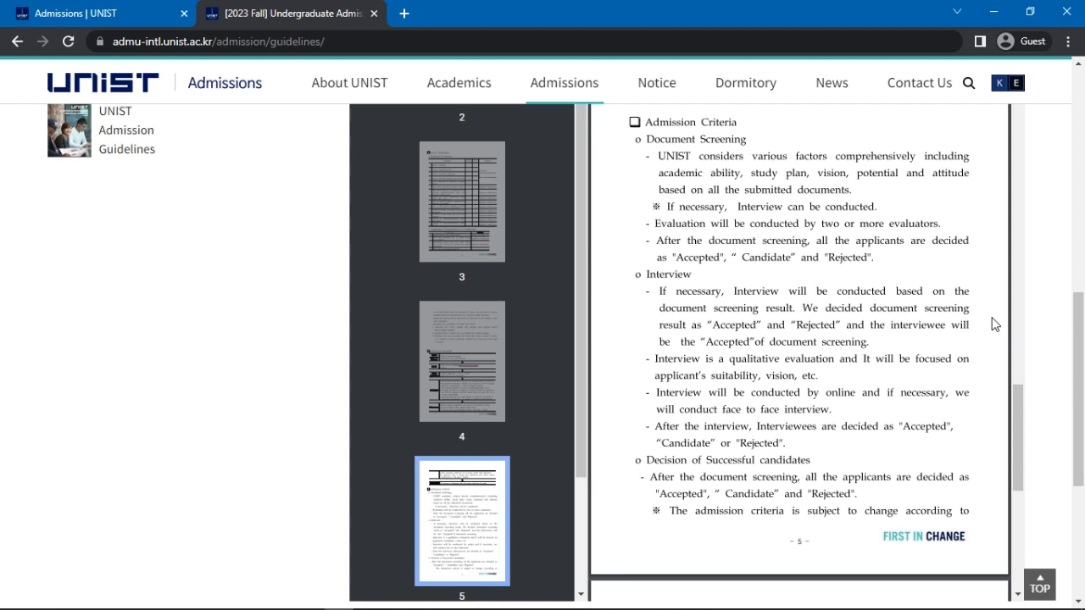
pyautogui.scroll(-3)
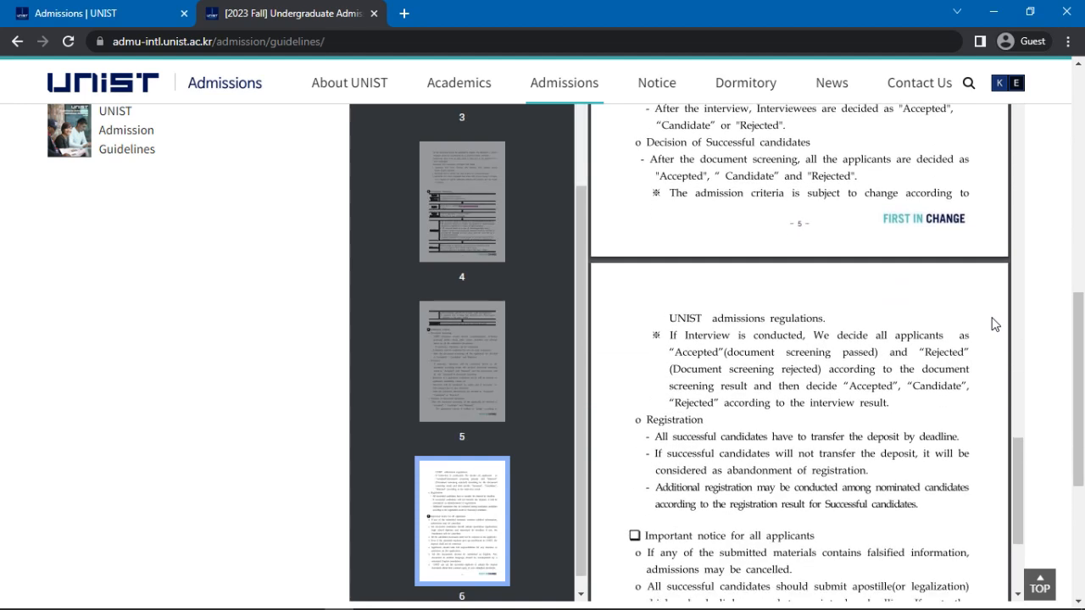
pyautogui.scroll(-3)
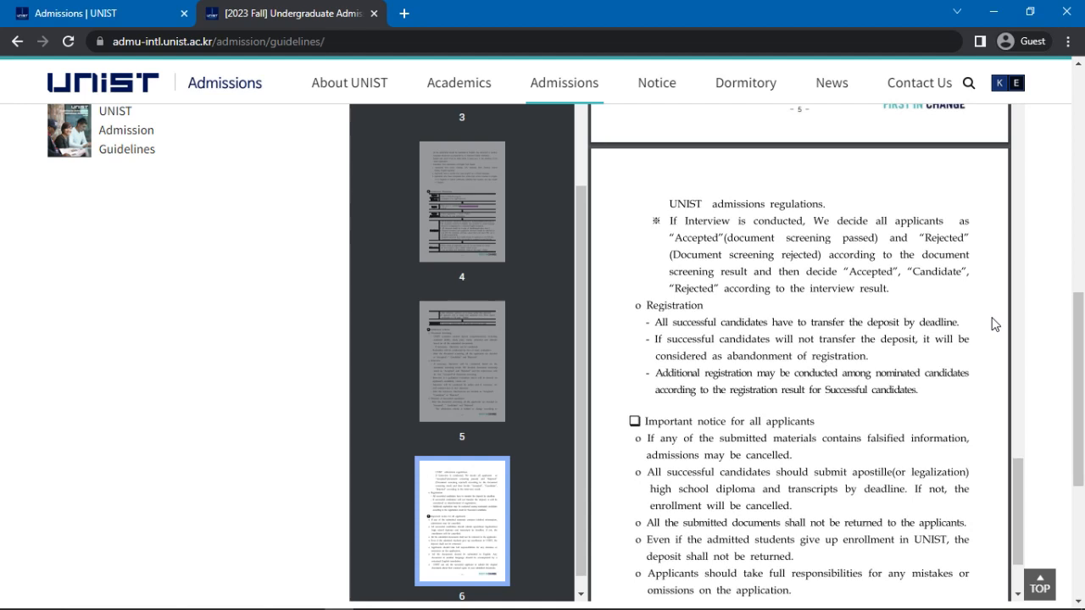
pyautogui.scroll(3)
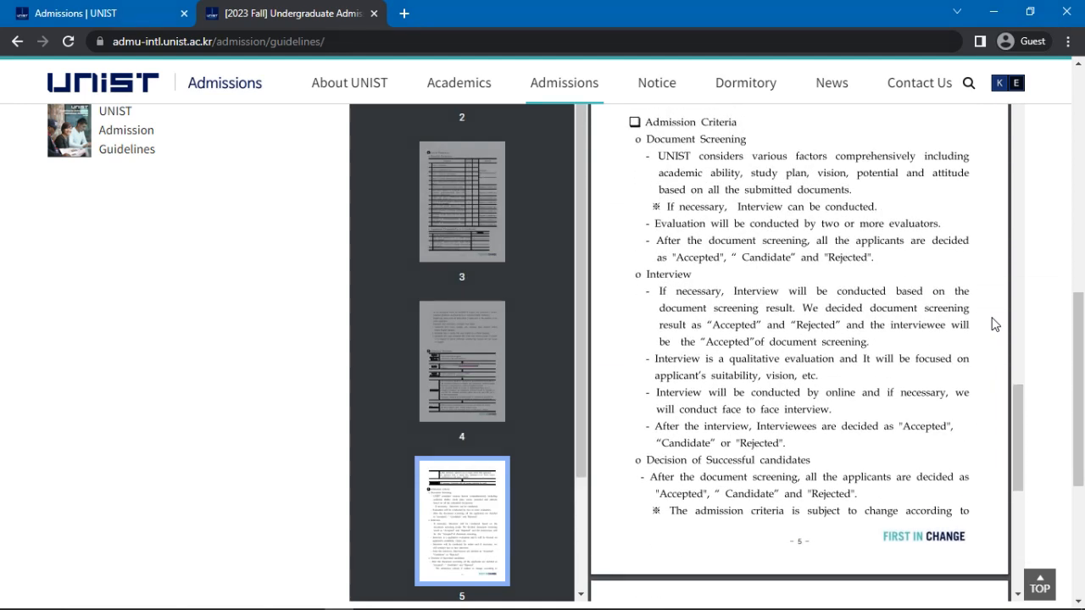